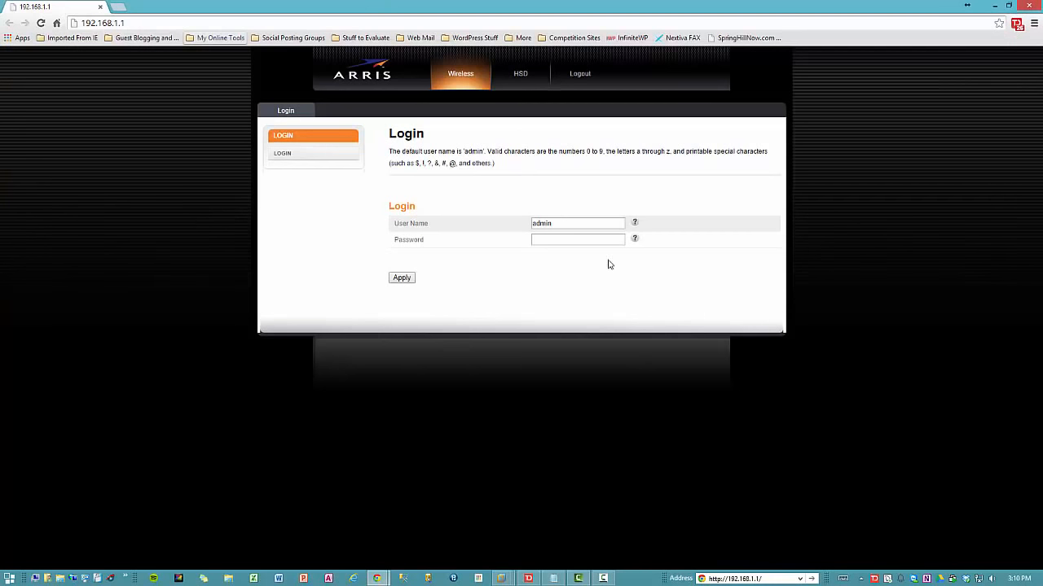
- Sign in to the router web interface with the admin password
click(577, 237)
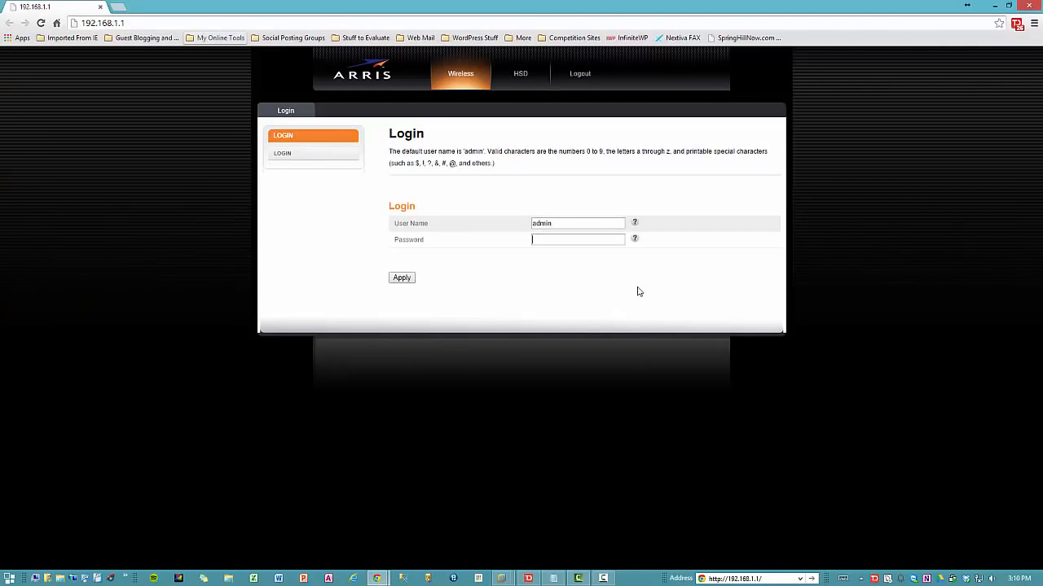
text(password)
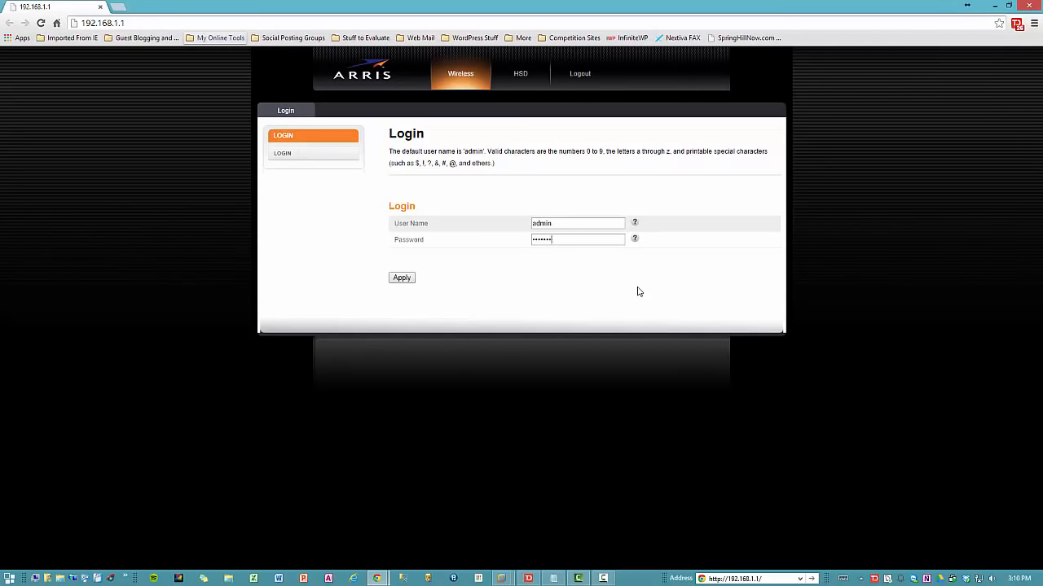
click(401, 277)
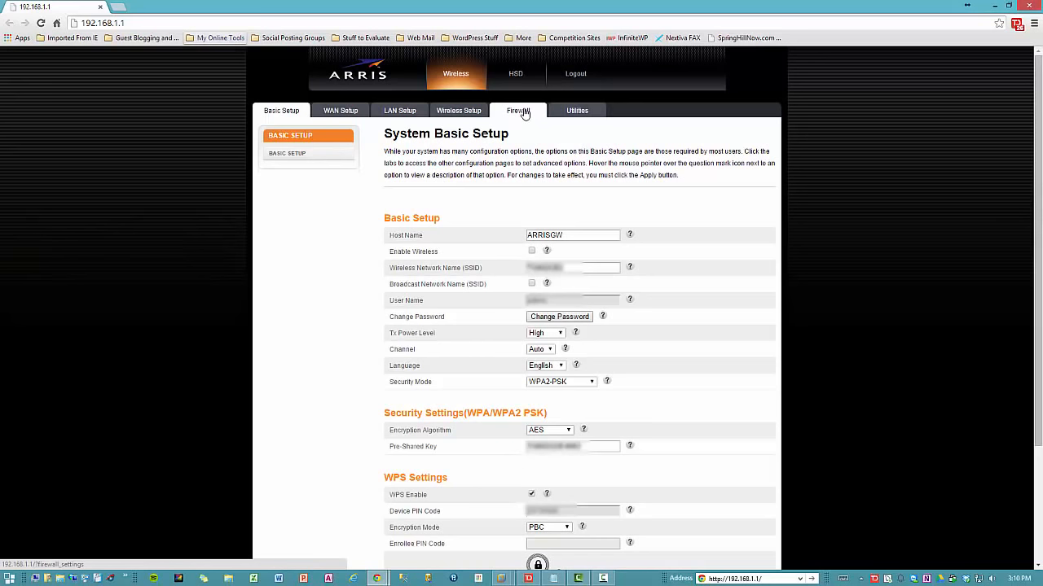
- Go to the firewall's Virtual Servers port-forwarding list, currently empty
click(518, 111)
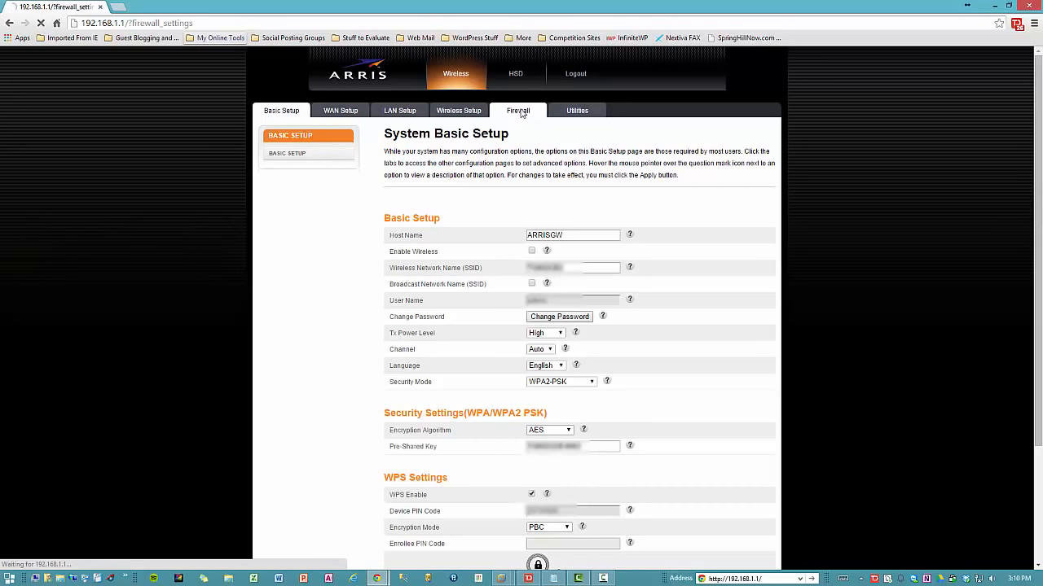
click(518, 111)
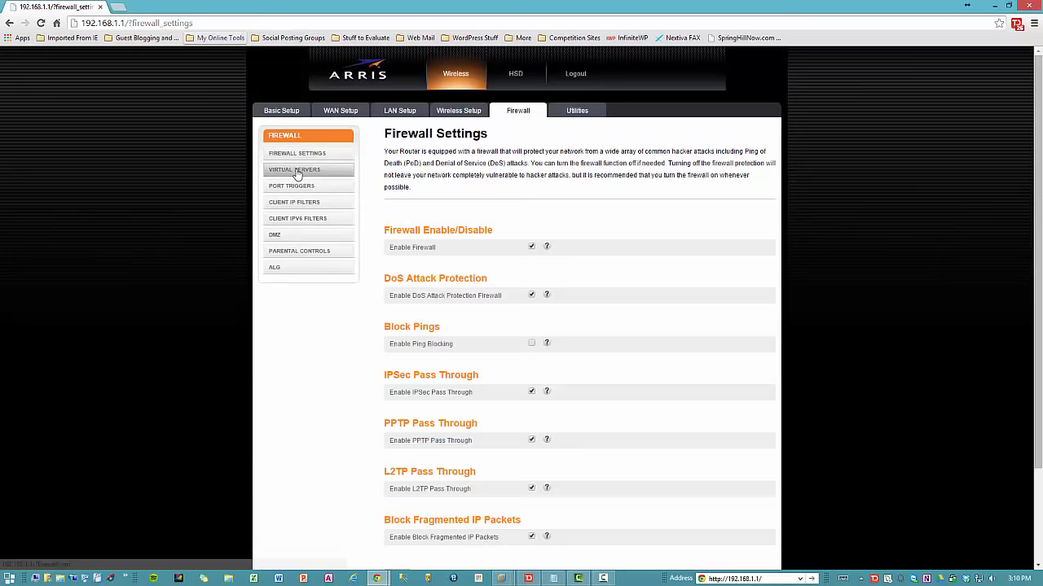
click(293, 169)
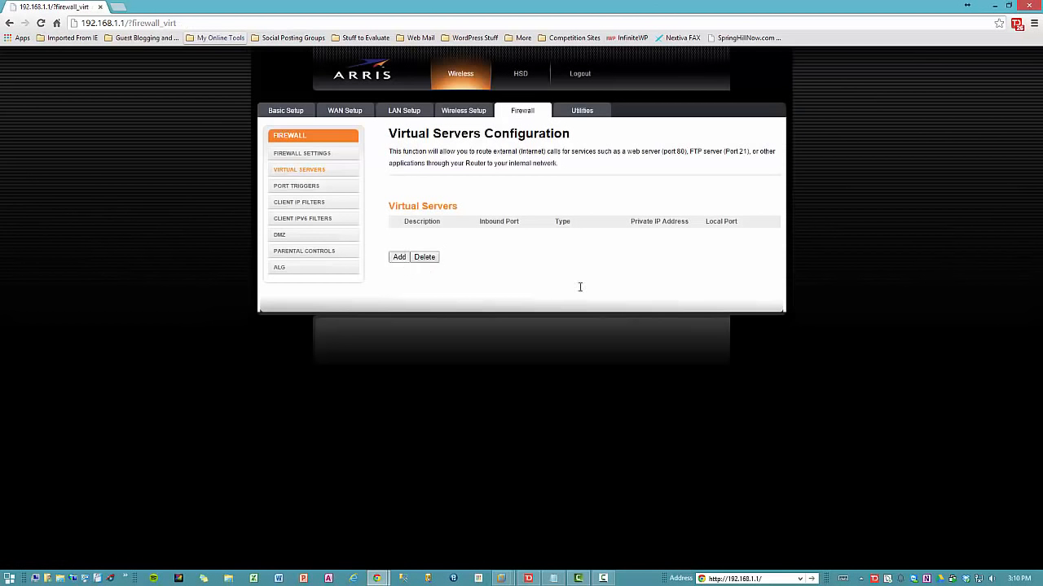
- Begin a new virtual server 'TeamViewer Wake On Lan' with inbound port 9 and protocol UDP
click(399, 258)
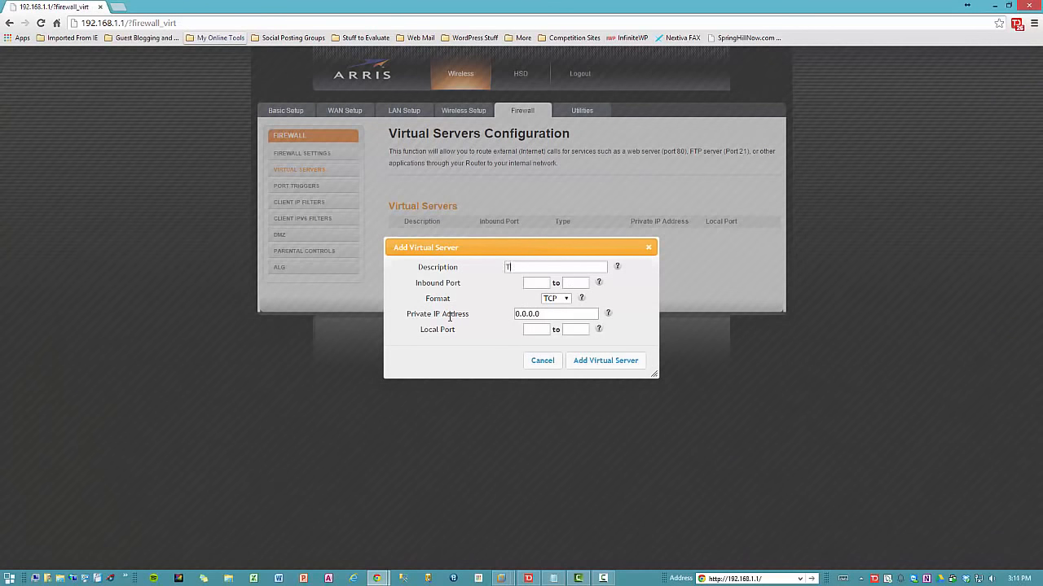
text(TeamViewer Wake On Lan)
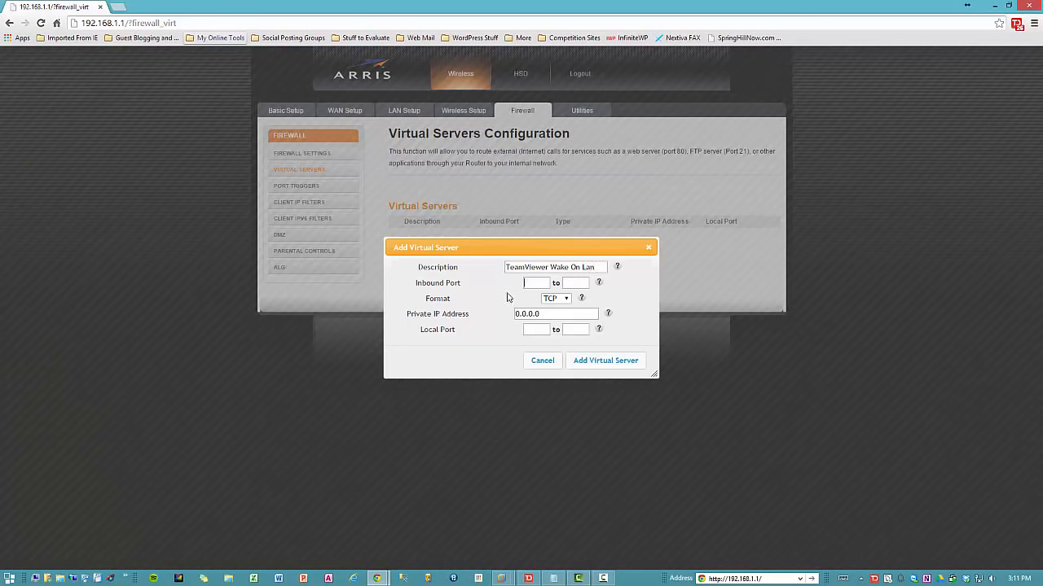
text(9)
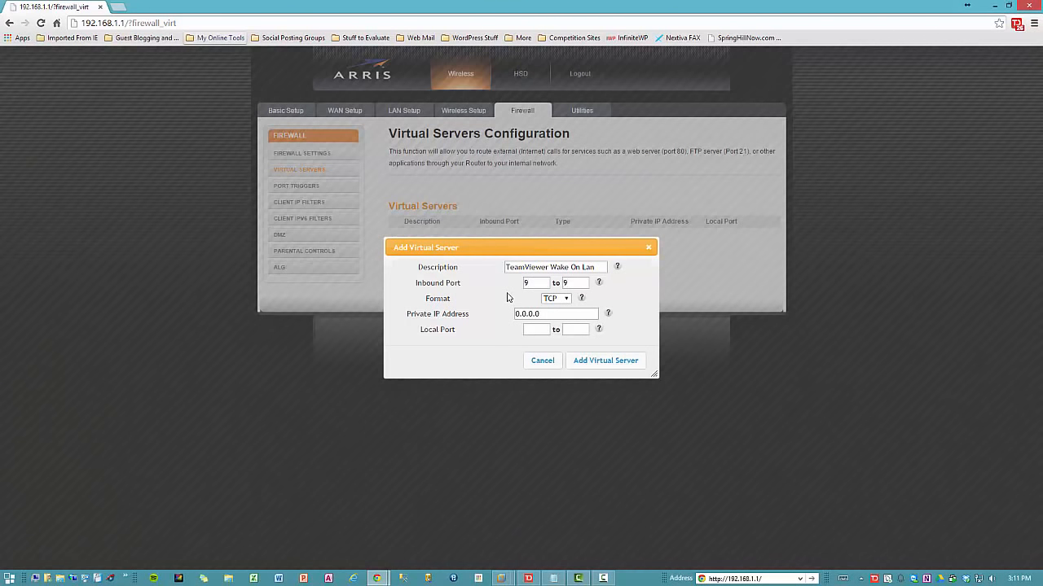
click(554, 299)
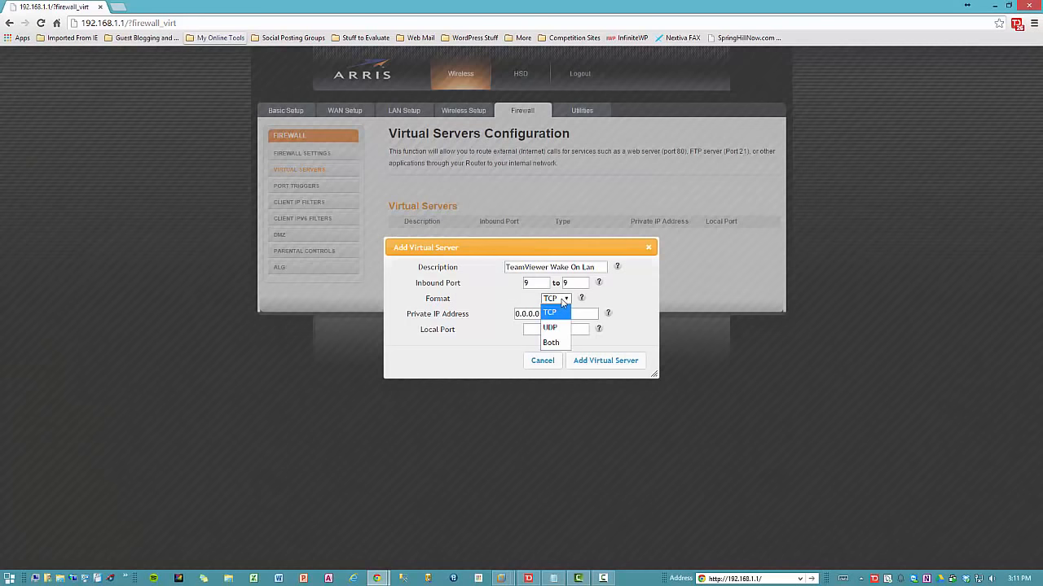
click(550, 327)
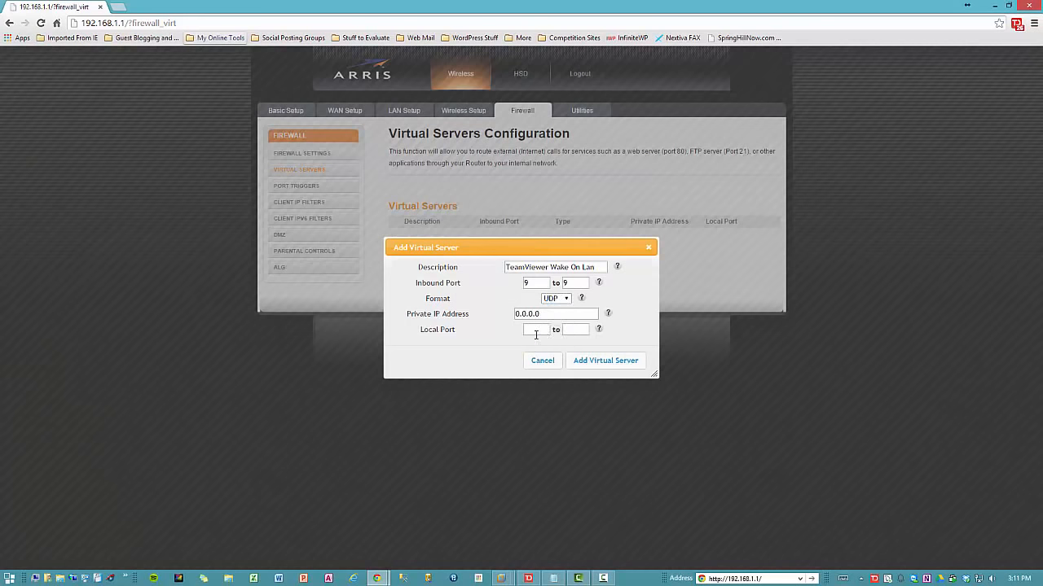
triple_click(555, 312)
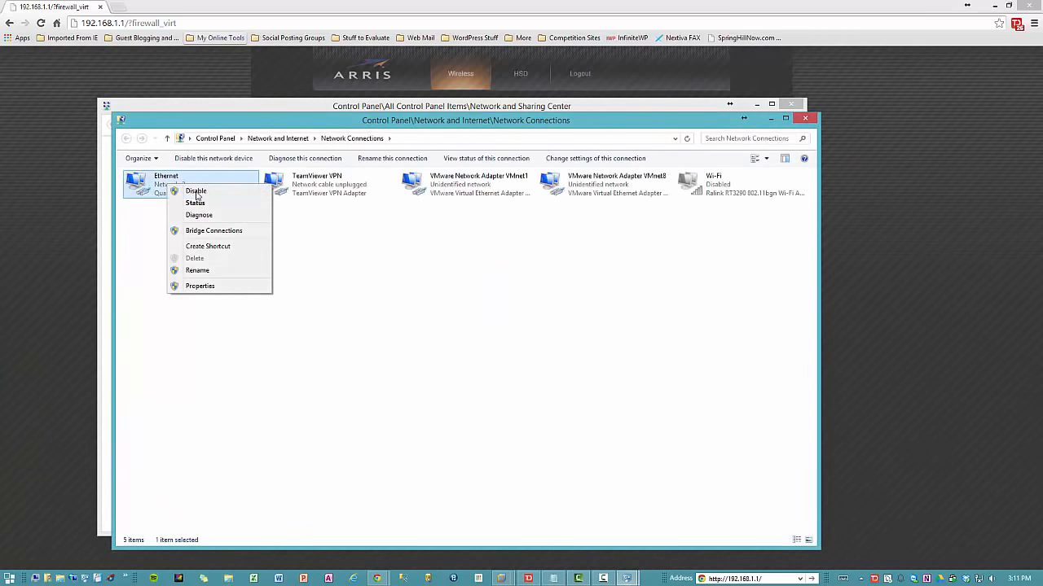
- View the Ethernet adapter's IPv4 properties showing the static address 192.168.1.150
click(196, 202)
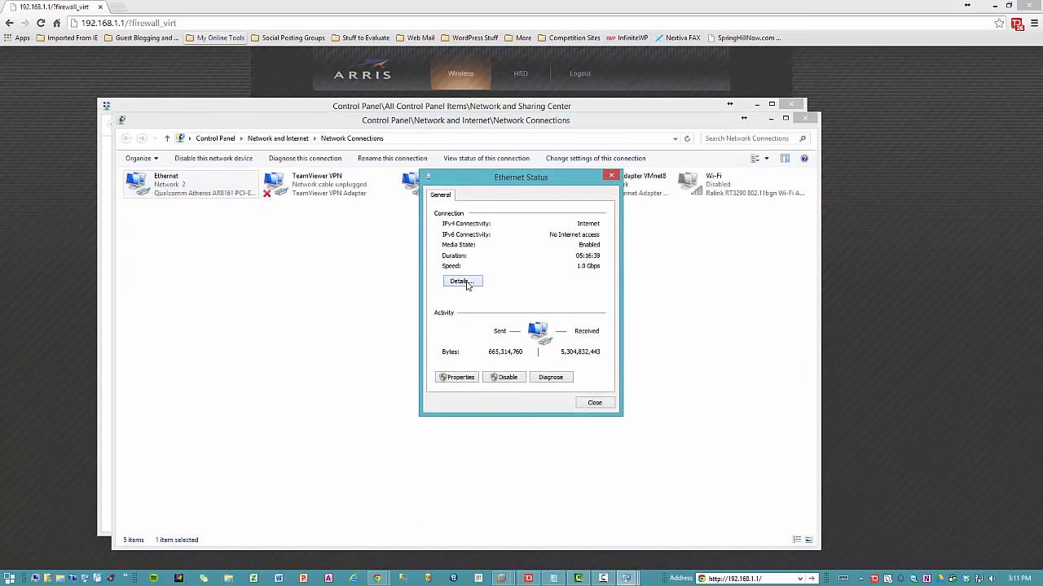
click(461, 281)
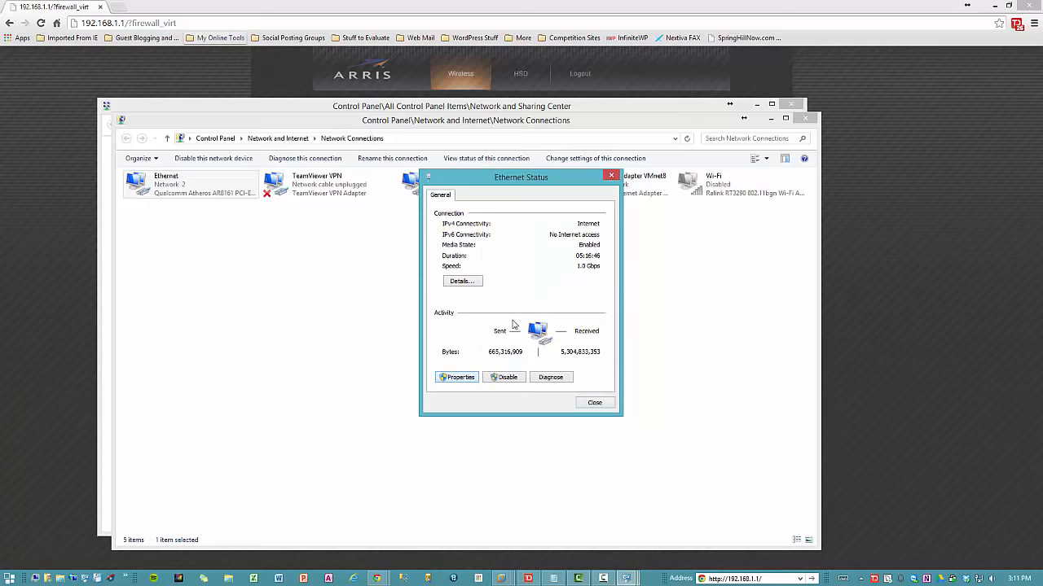
click(456, 378)
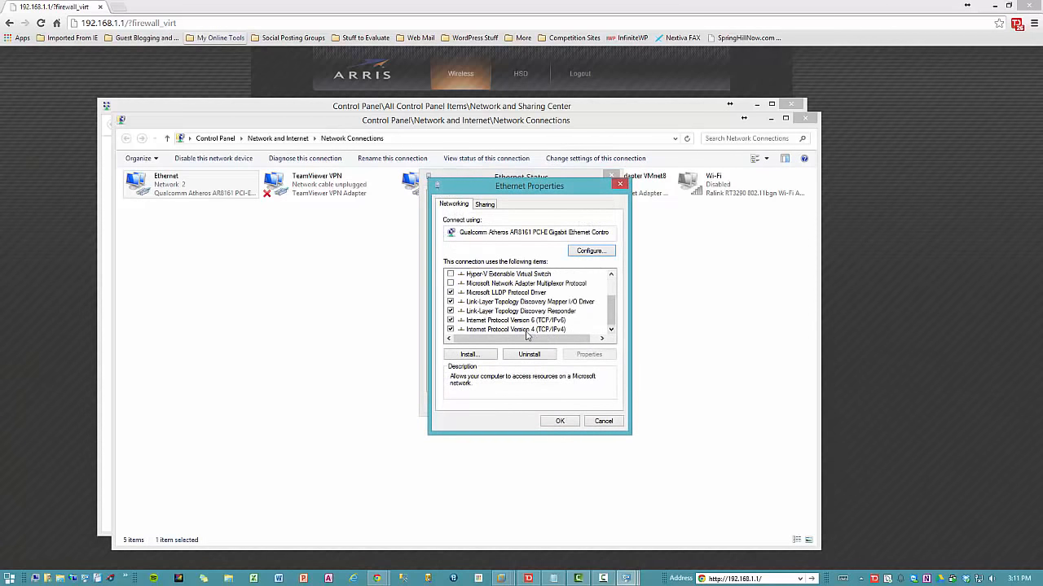
click(515, 329)
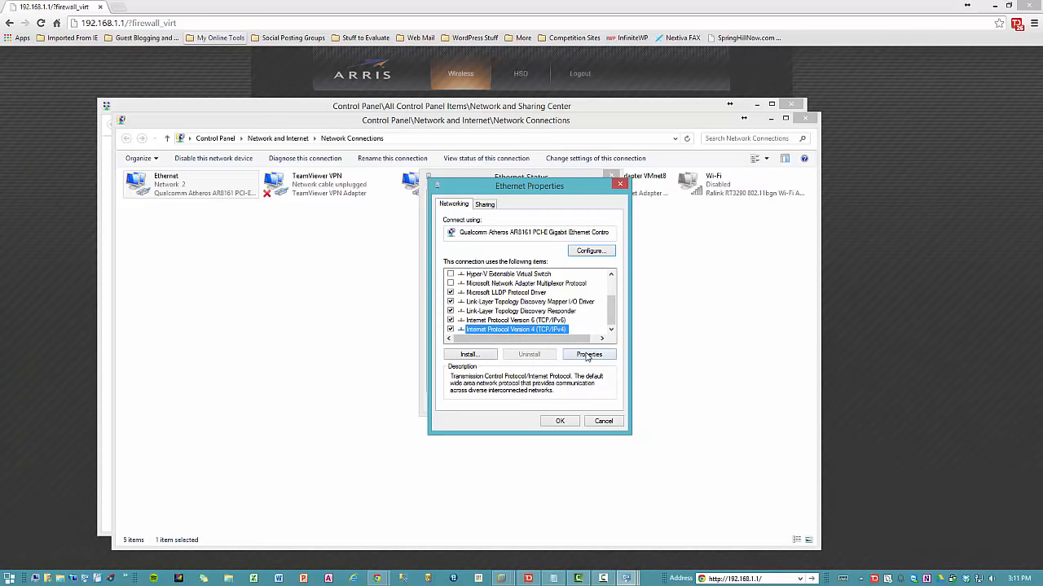
click(590, 354)
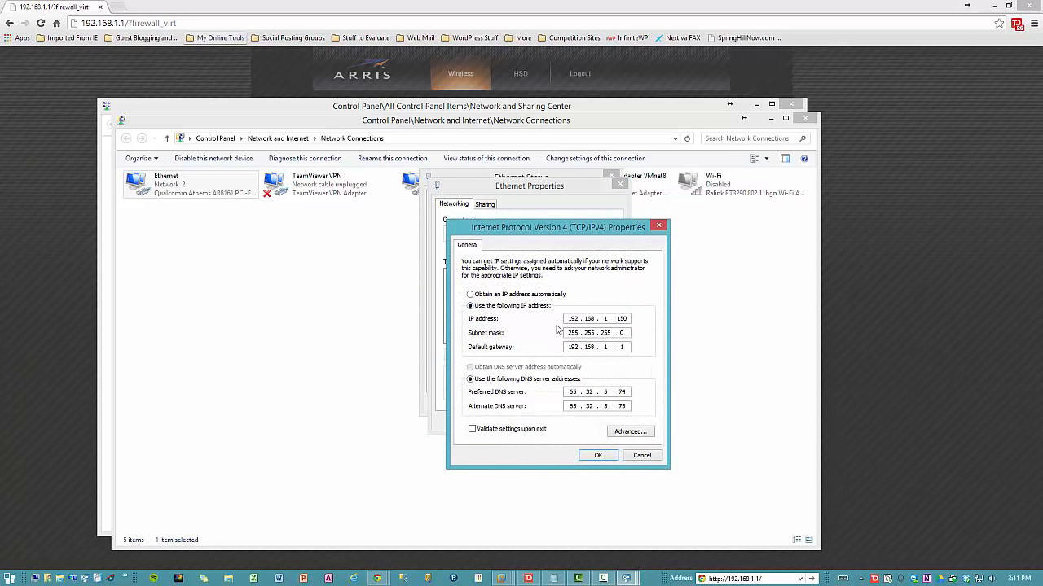
click(627, 317)
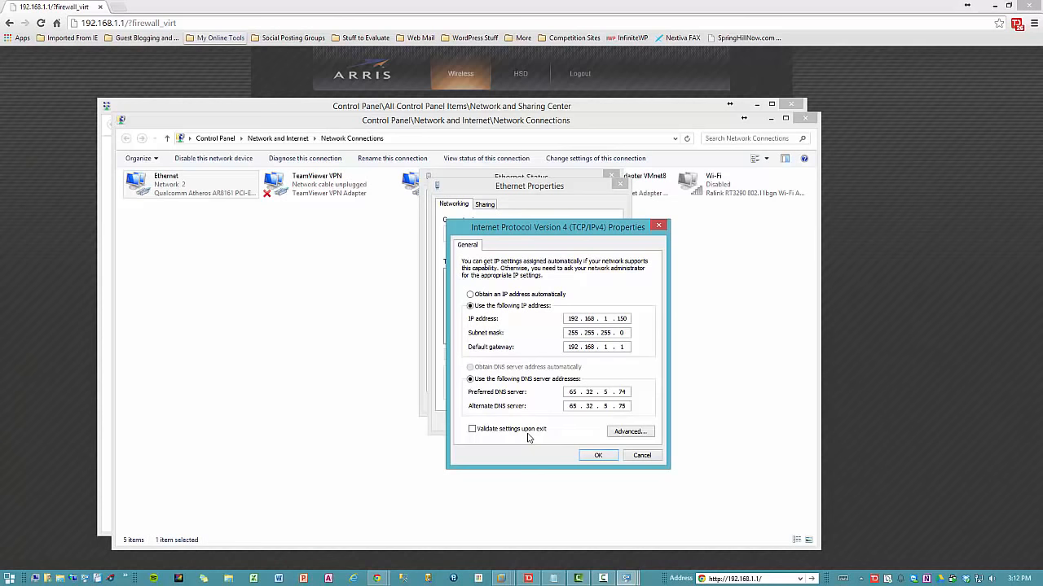
mouse_move(593, 358)
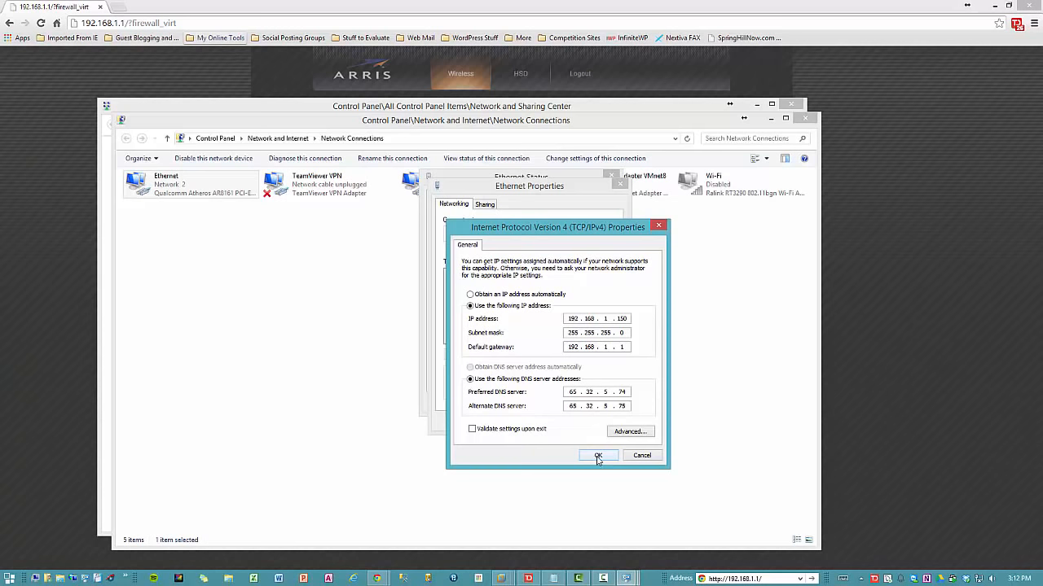
- Close the IPv4 and network connection windows to return to the router form
click(597, 457)
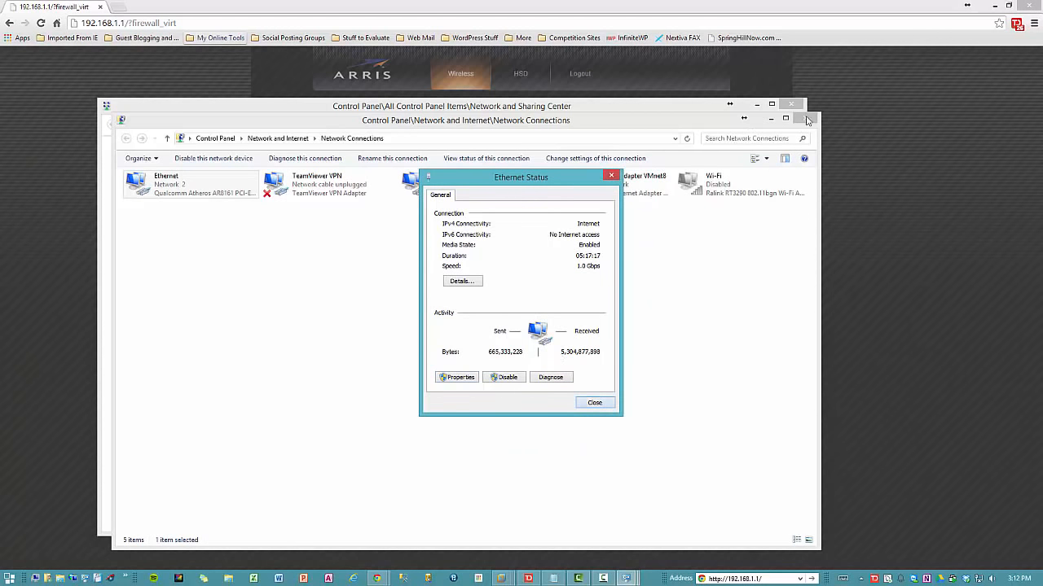
click(595, 403)
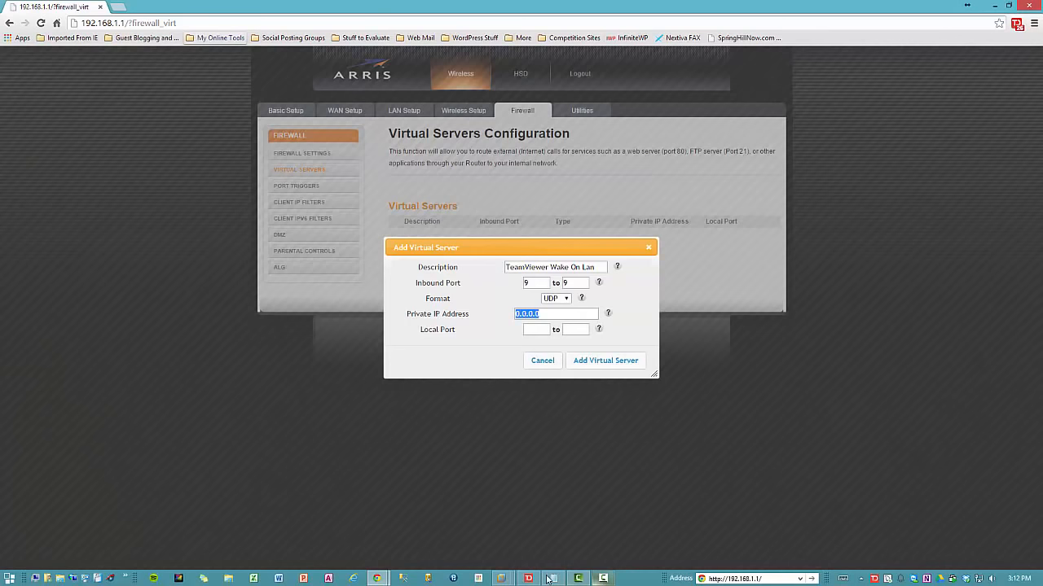
- Set private address 192.168.1.150 and local port 9, then save the virtual server rule
click(536, 283)
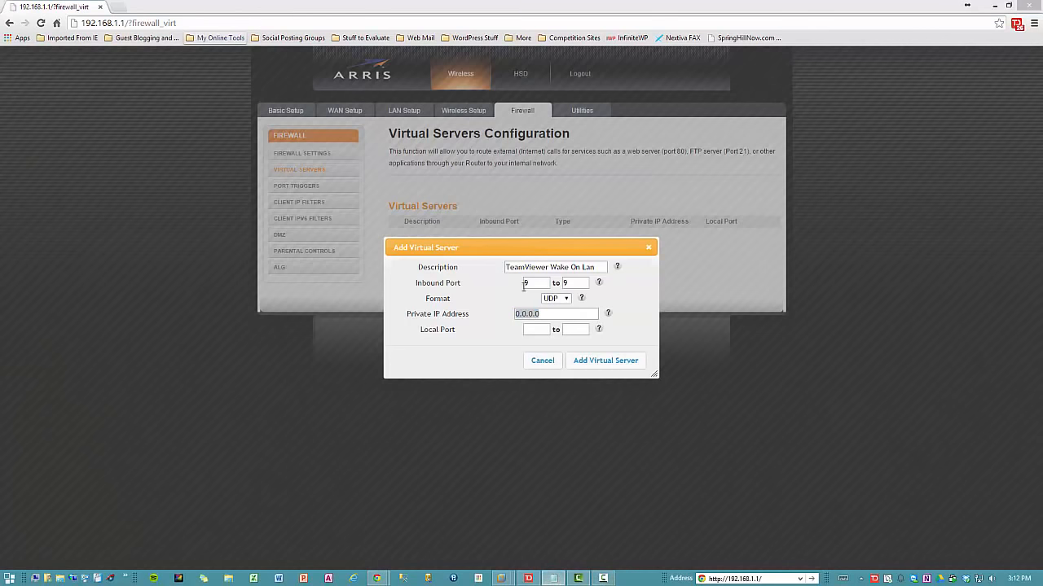
text(192.168.1.150)
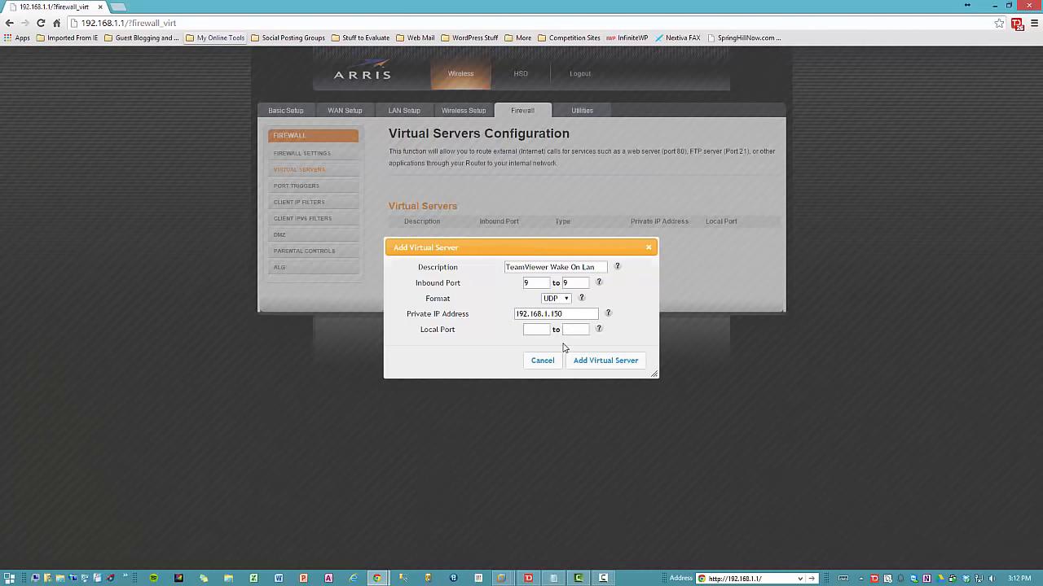
text(9)
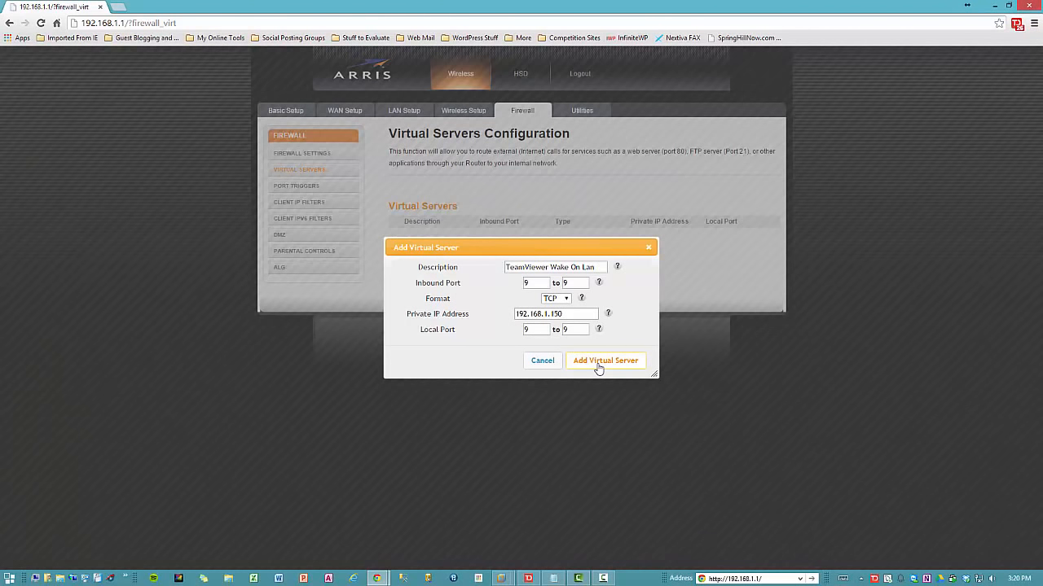
click(606, 360)
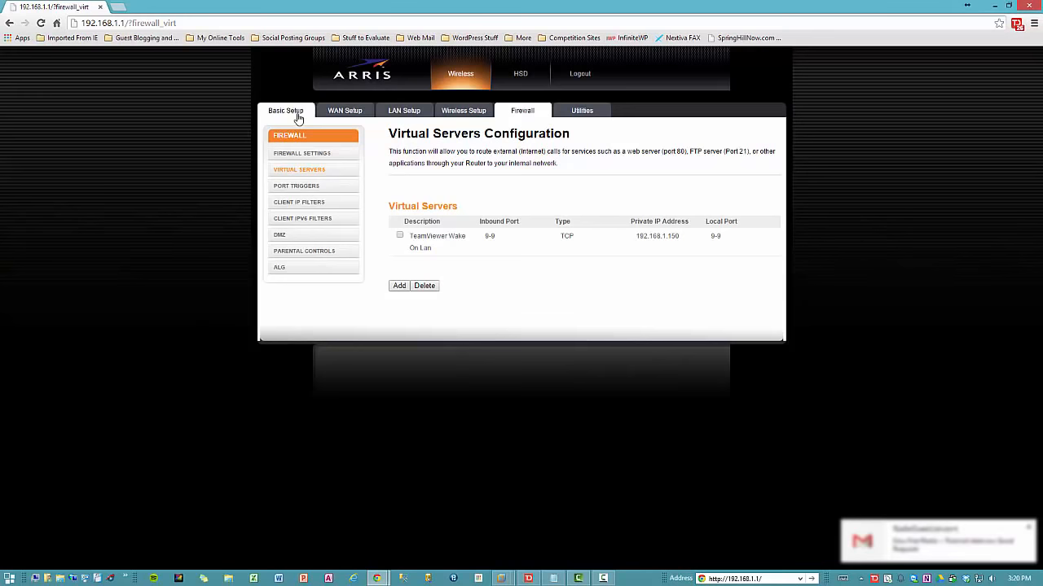
- Show the WAN Setup page with the router's public IP, then bring TeamViewer forward
click(286, 110)
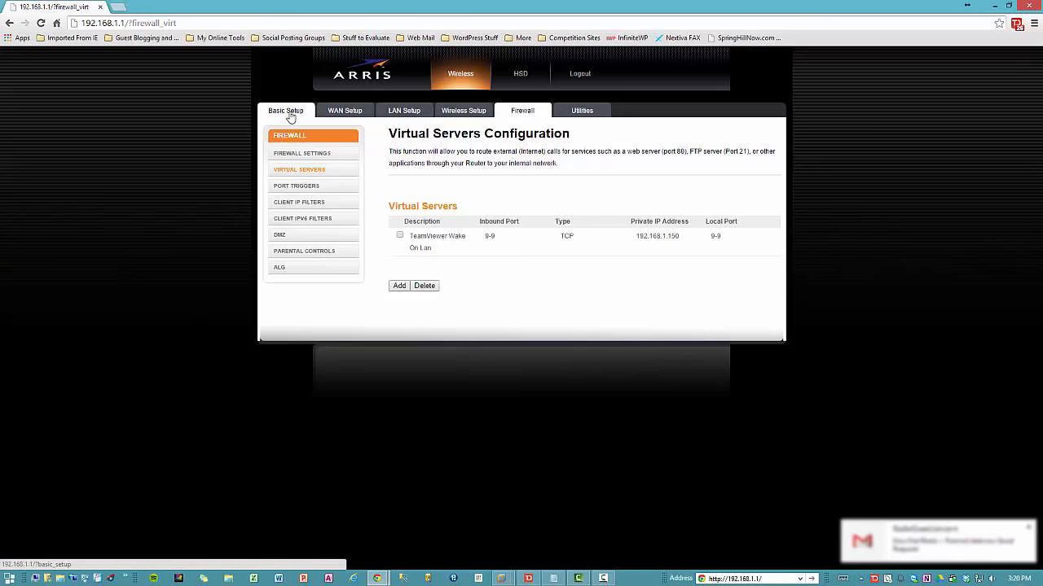
click(287, 110)
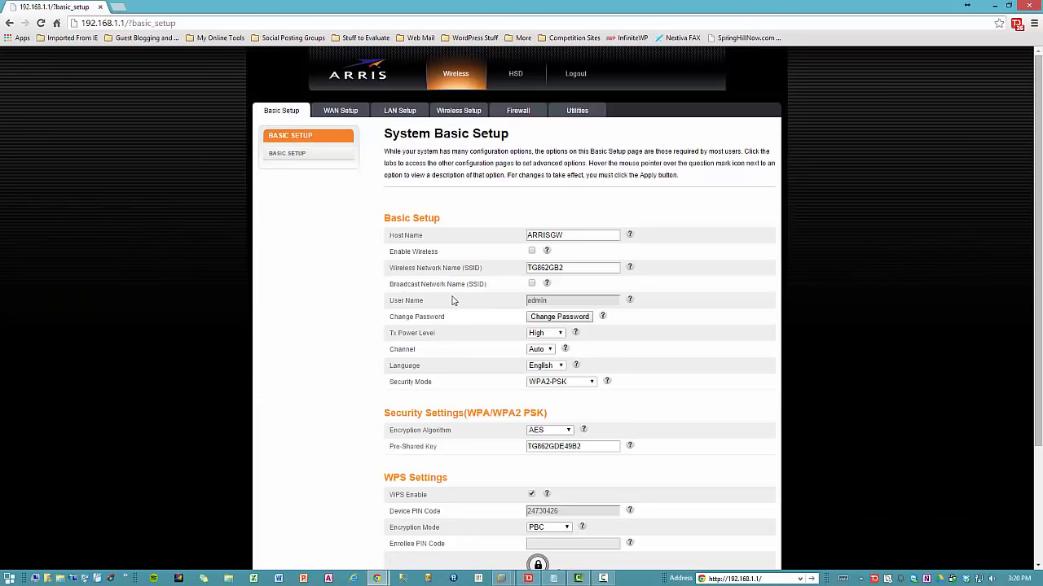
click(341, 110)
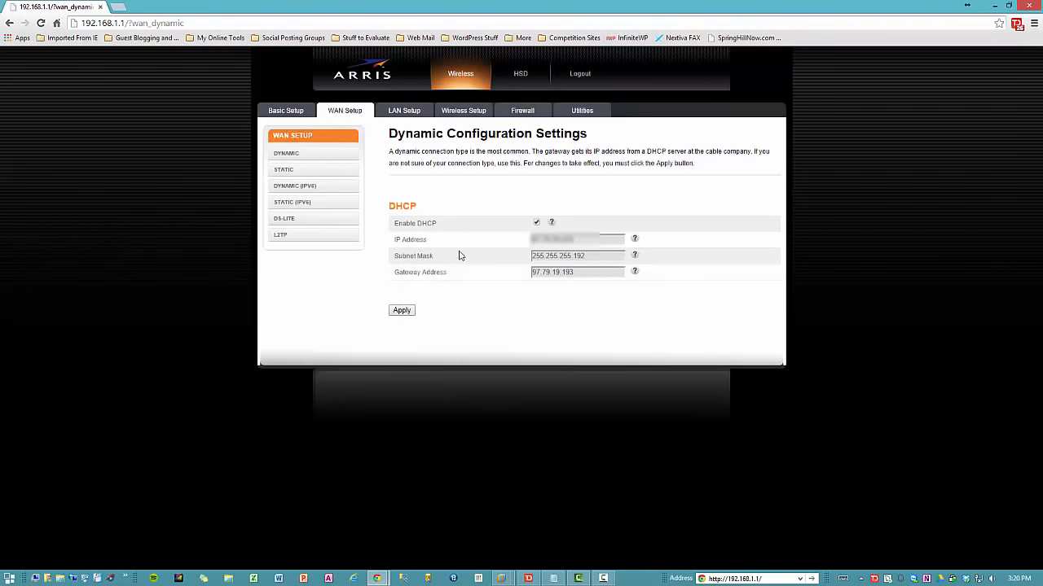
mouse_move(498, 248)
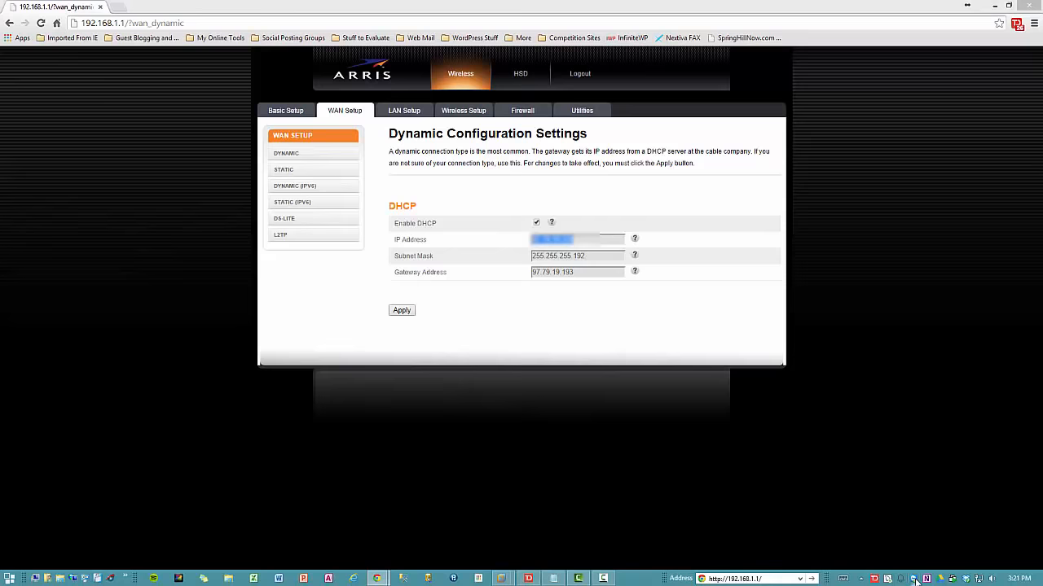
click(909, 578)
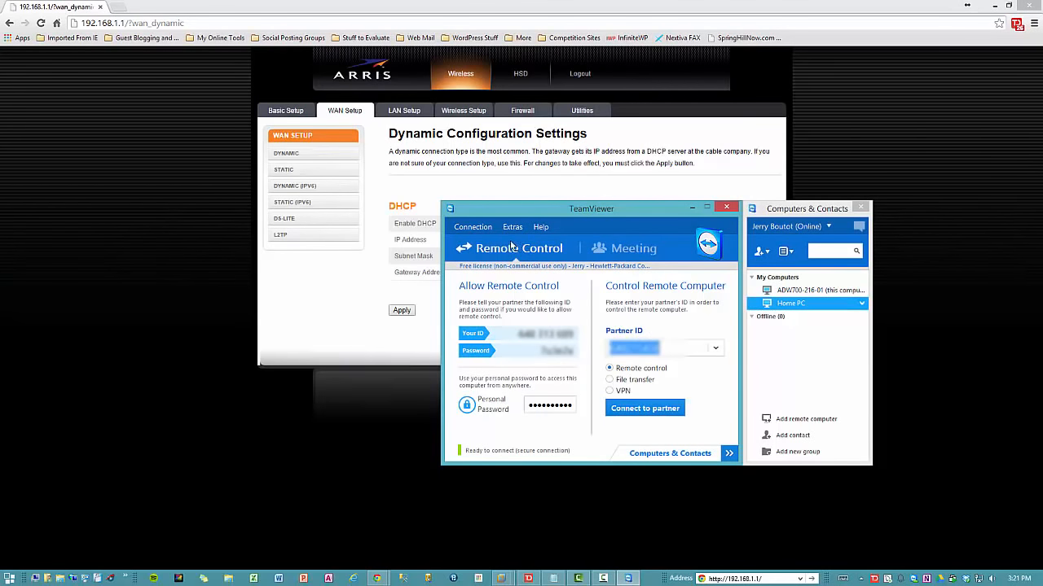
- In TeamViewer options, set Wake-on-LAN to the public address on port 9 and save
click(512, 226)
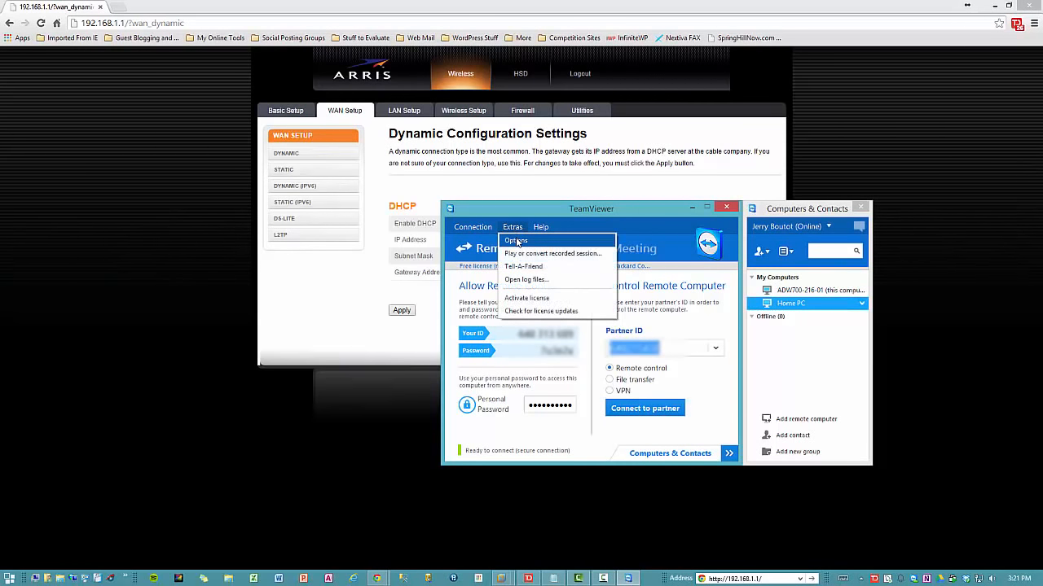
click(515, 241)
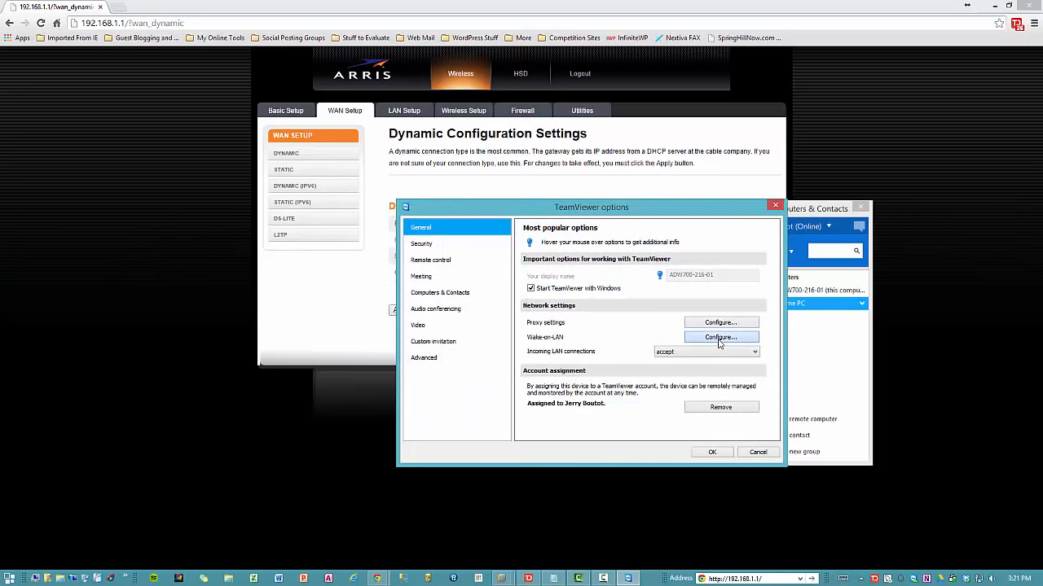
click(720, 337)
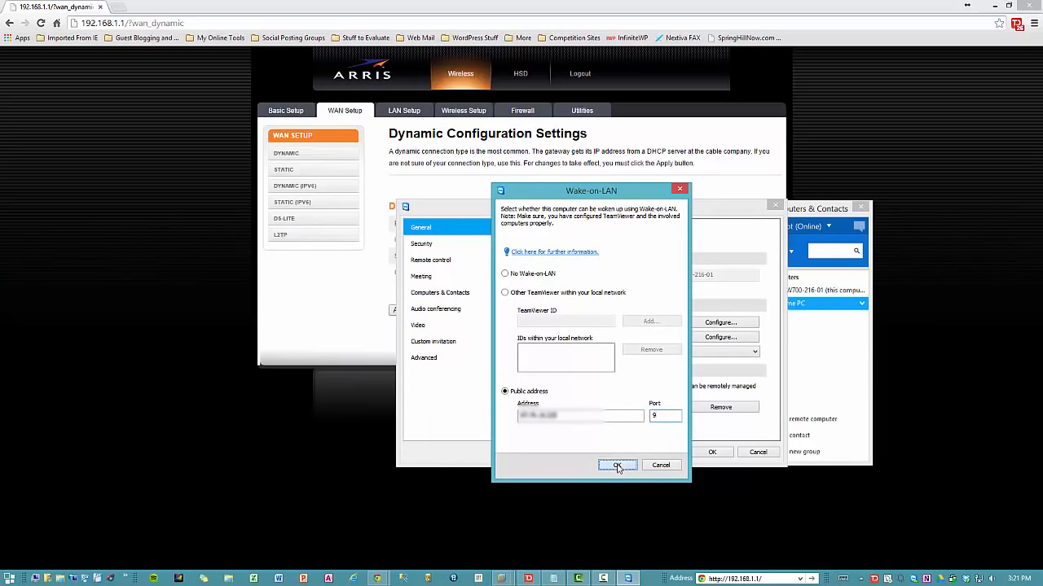
click(615, 466)
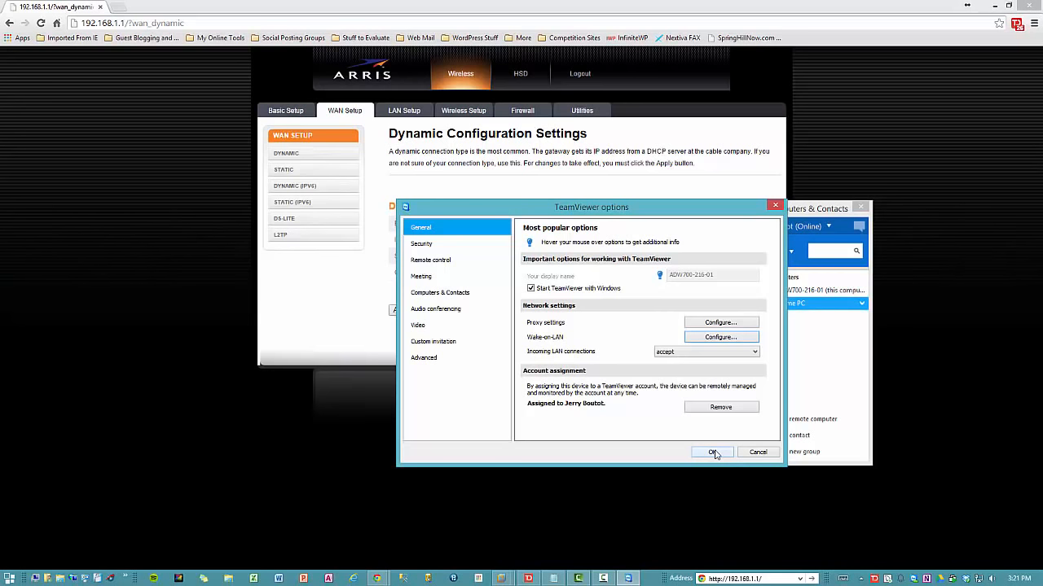
click(711, 453)
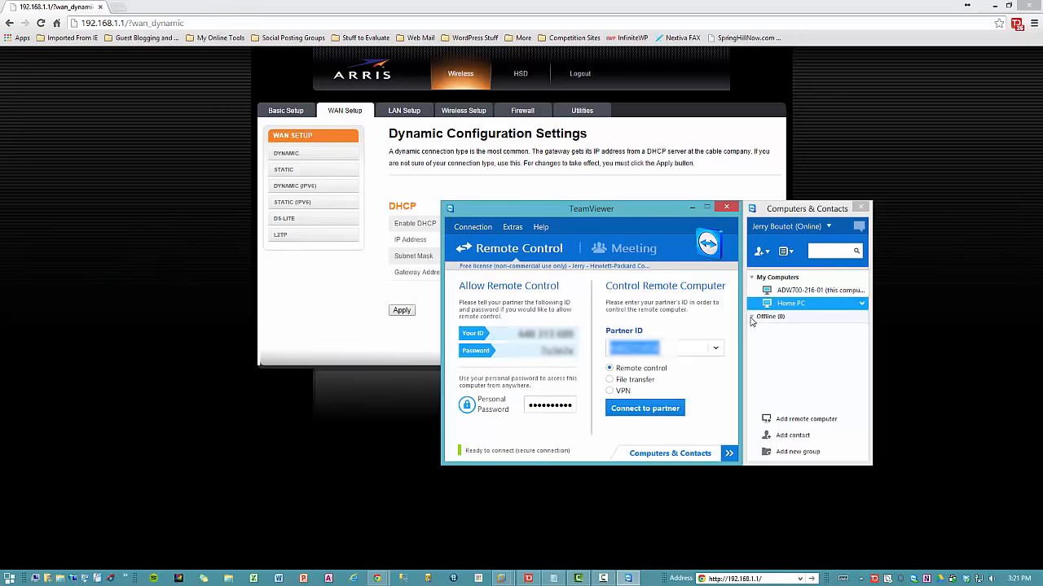
- Expand the Offline group in Computers & Contacts and select Home PC to wake it
click(815, 290)
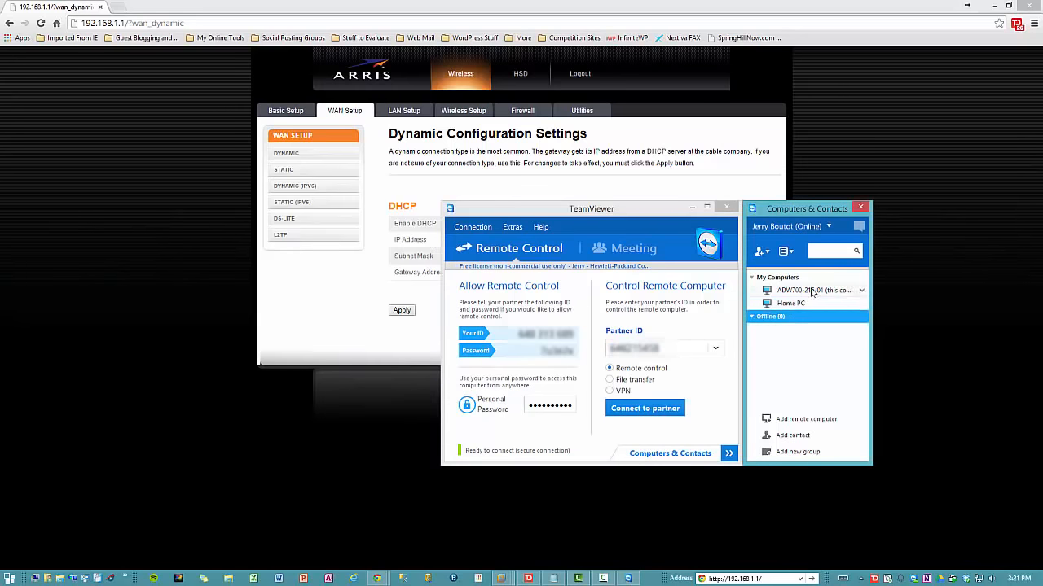
click(792, 303)
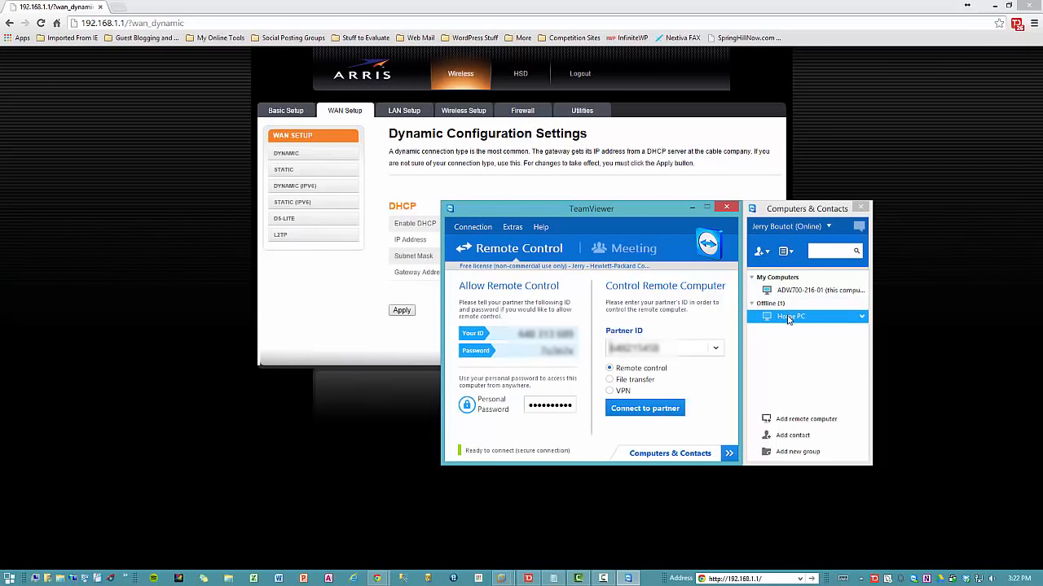
click(860, 316)
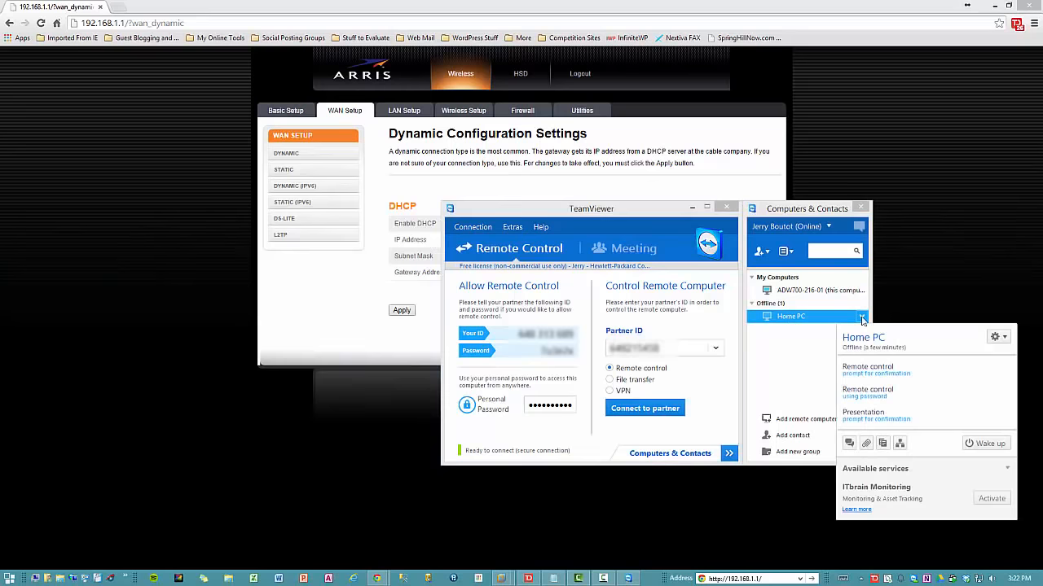
mouse_move(775, 319)
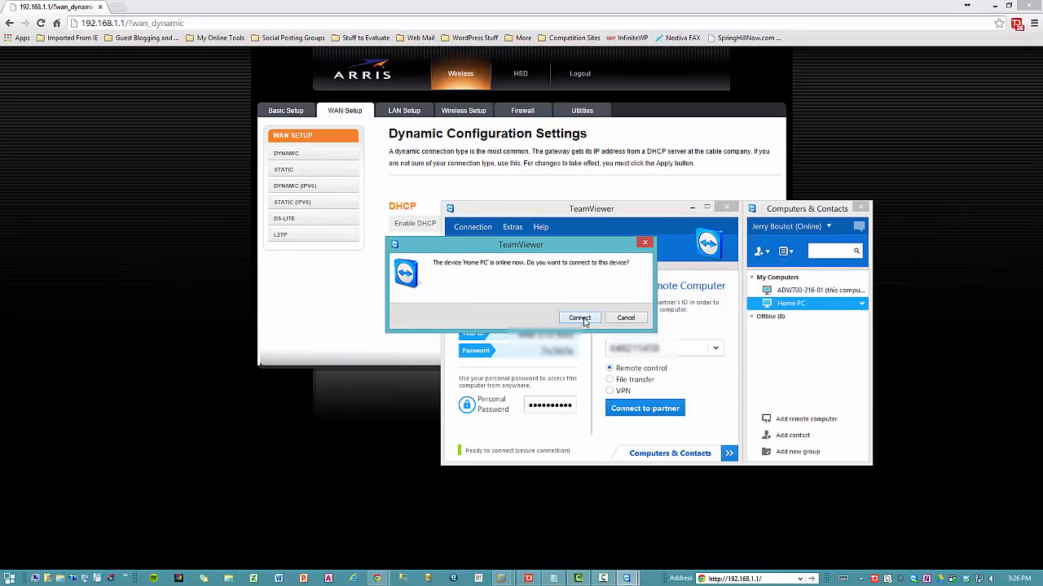
- Connect to the woken Home PC, reach its lock screen, then end the remote session
click(580, 318)
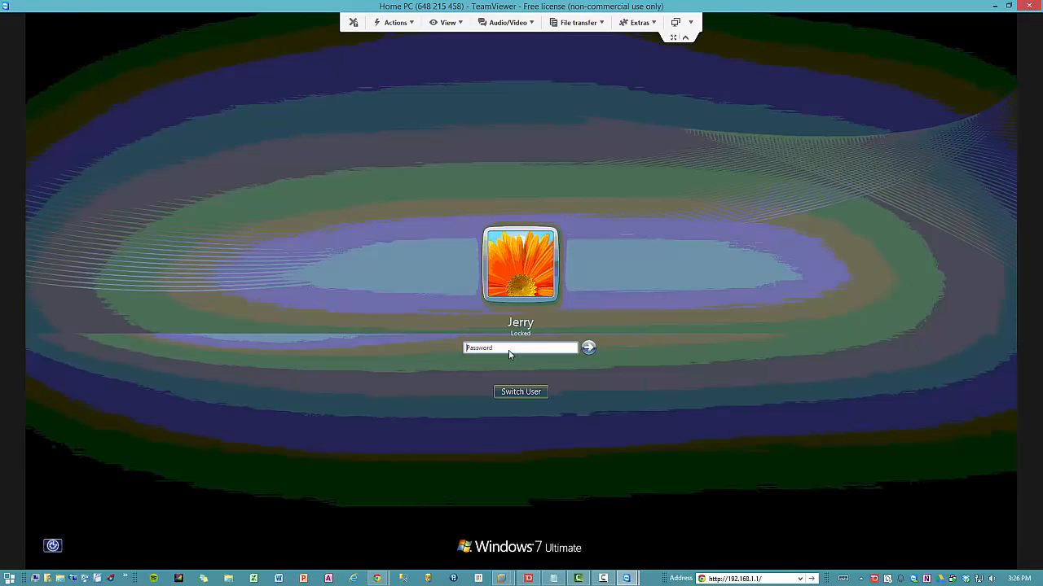
mouse_move(351, 23)
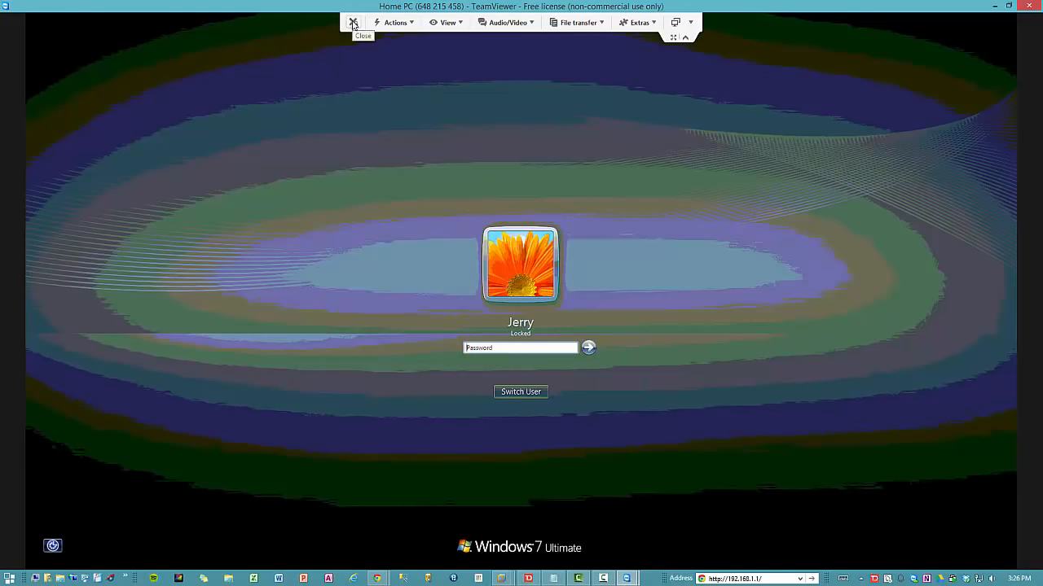
click(352, 23)
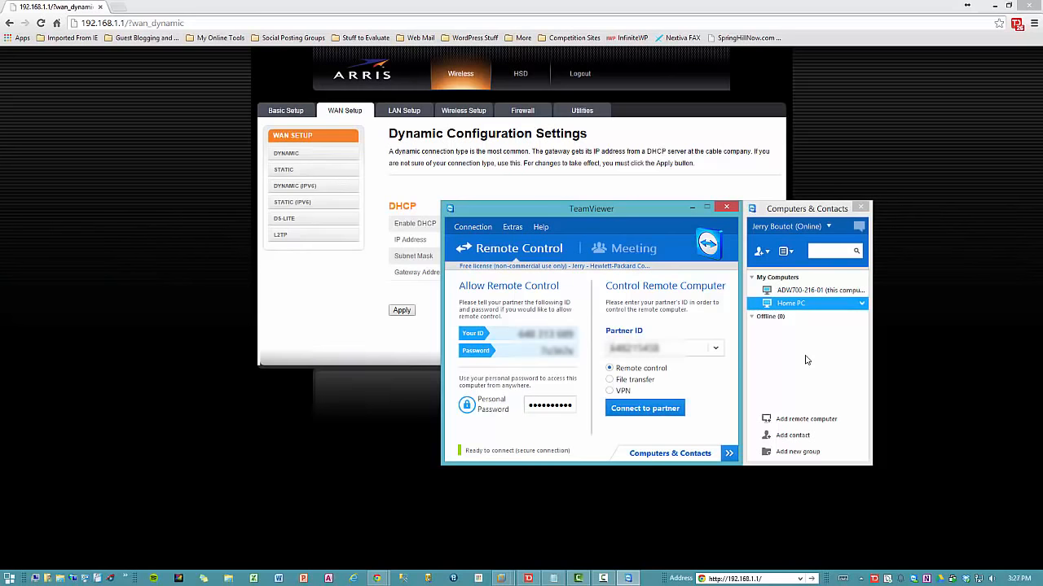
mouse_move(802, 351)
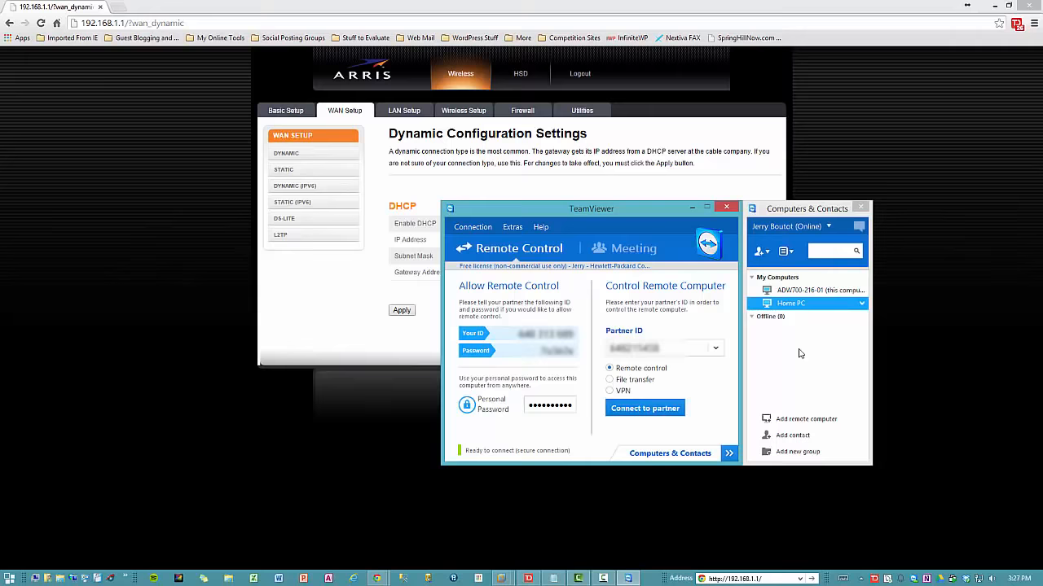